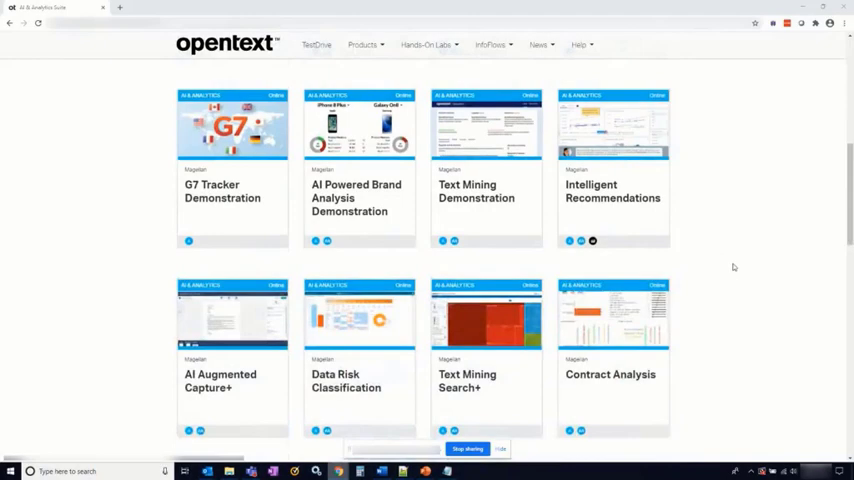
mouse_move(144, 280)
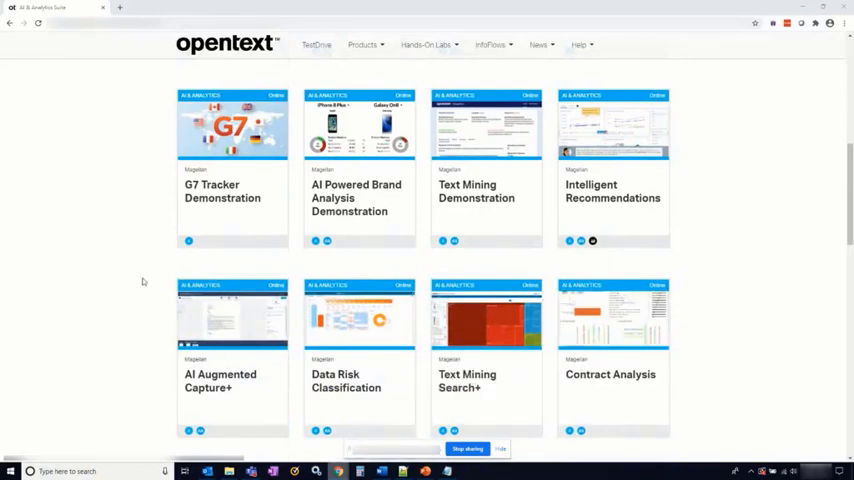
mouse_move(128, 348)
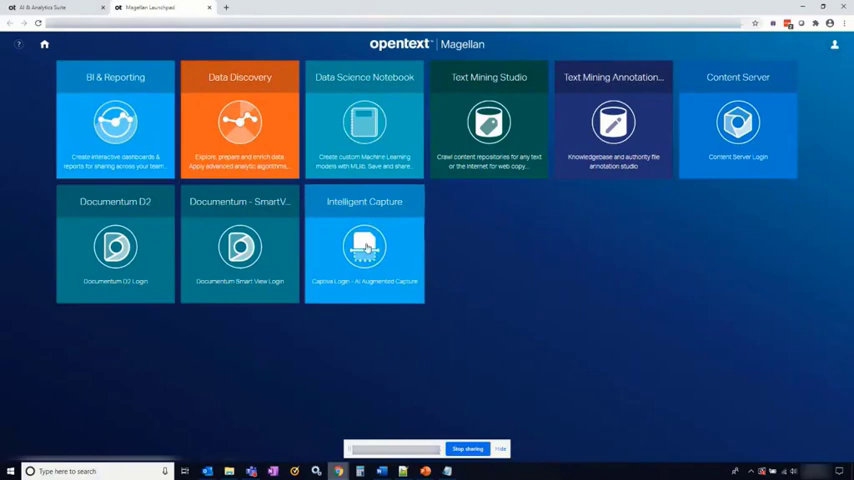
Sign in to Intelligent Capture and begin a CS Customer Correspondence batch
click(364, 244)
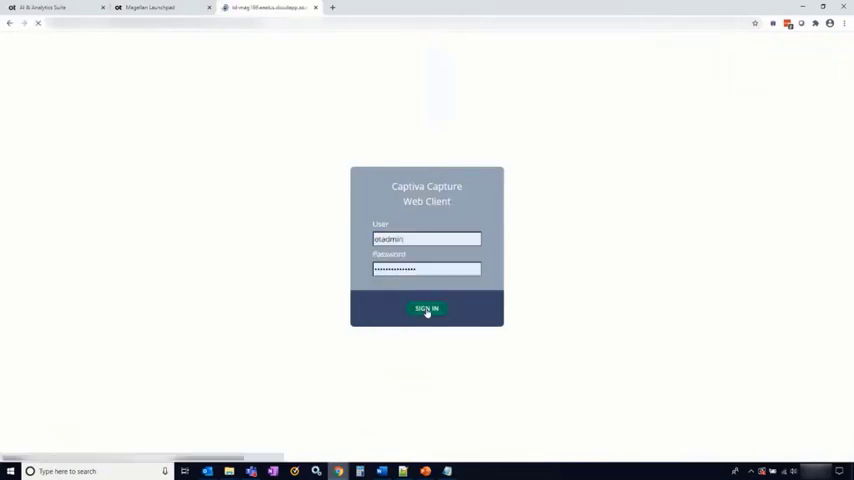
click(426, 308)
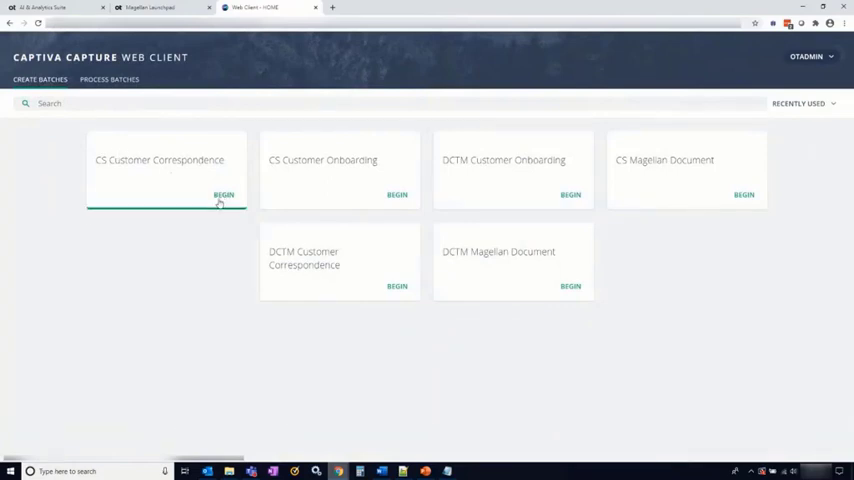
click(224, 196)
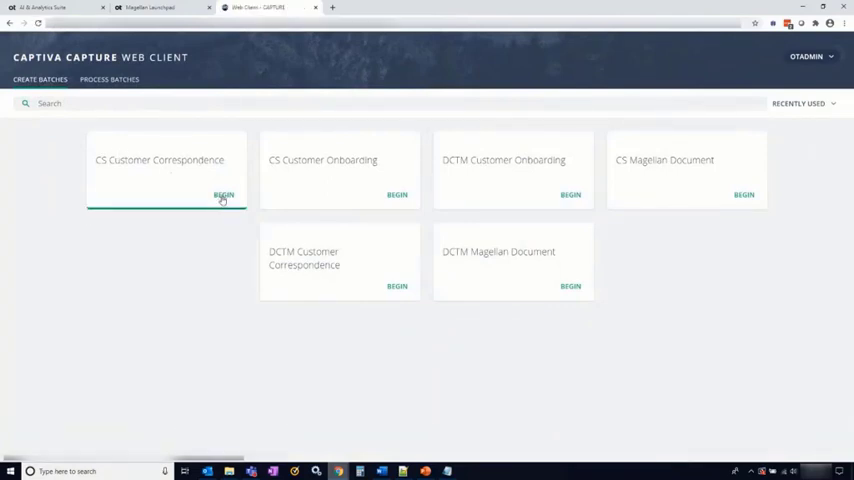
click(224, 194)
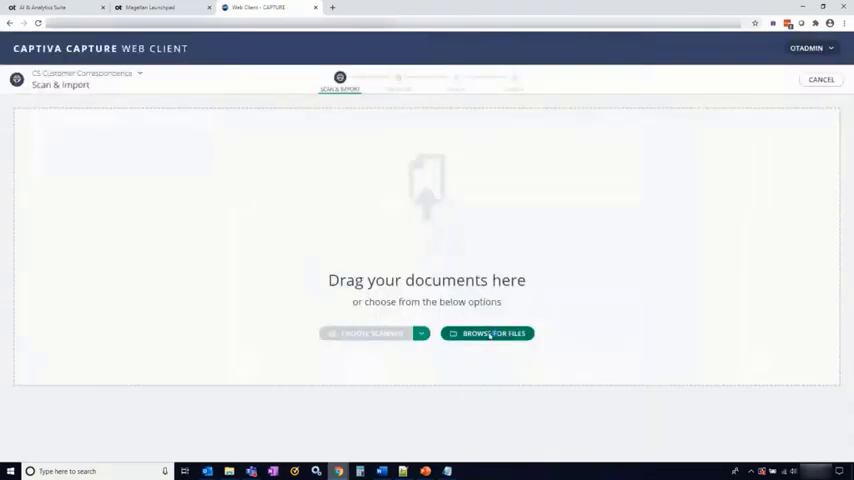
Import the Medical Incident Report file from the Magellan Capture Content Server Demo Documents folder
click(488, 332)
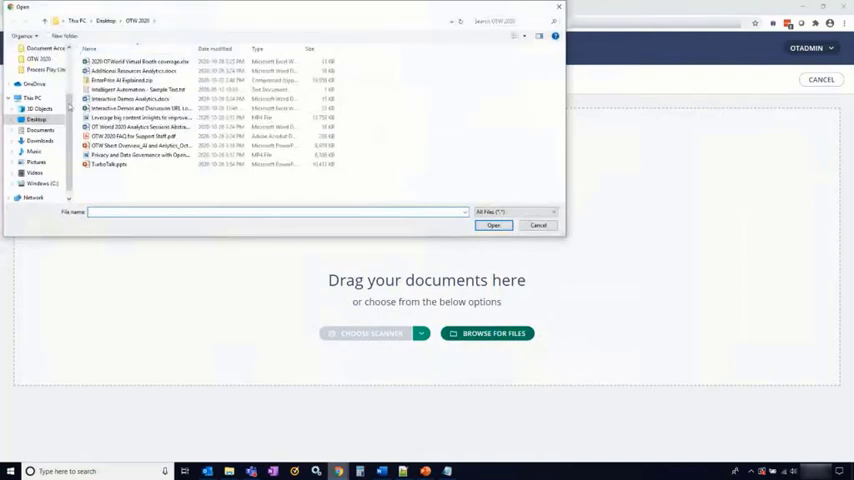
click(40, 130)
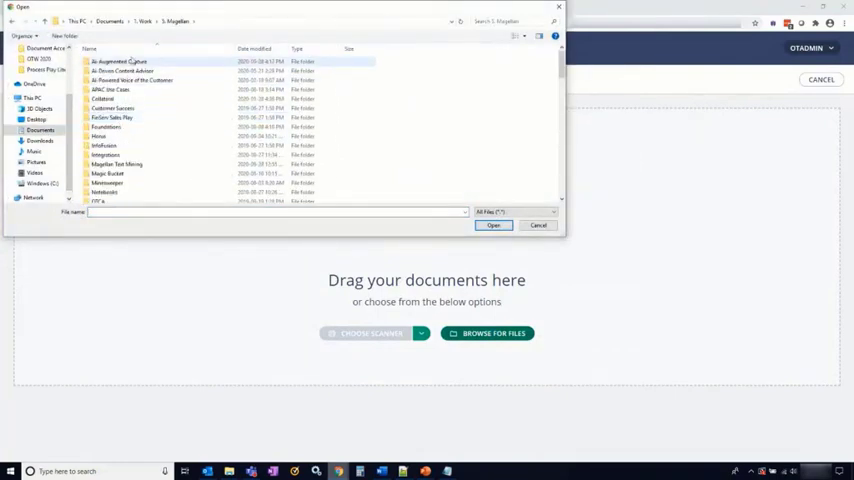
double_click(118, 60)
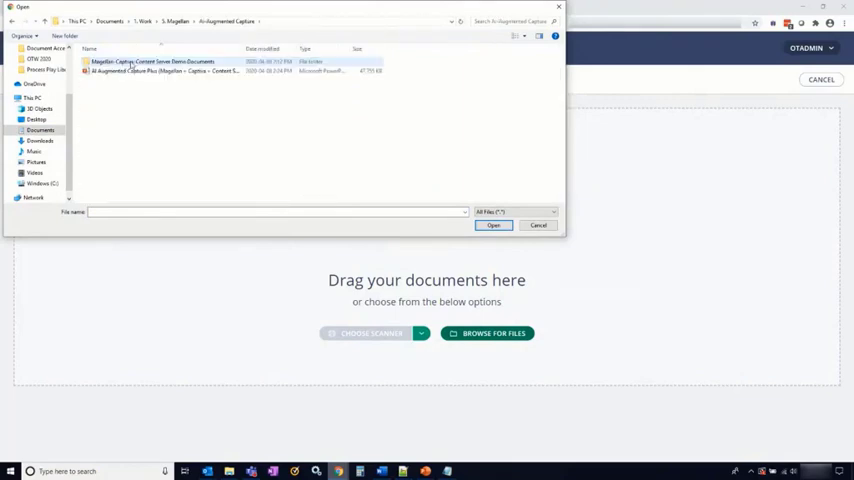
double_click(150, 60)
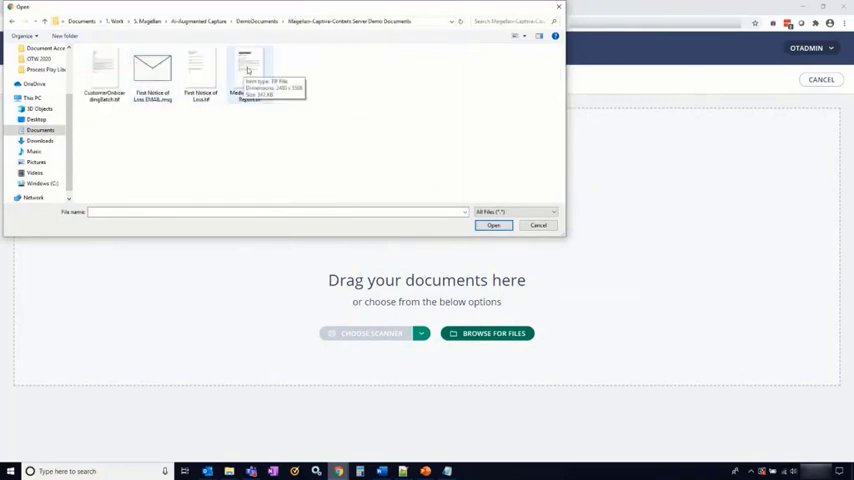
click(248, 70)
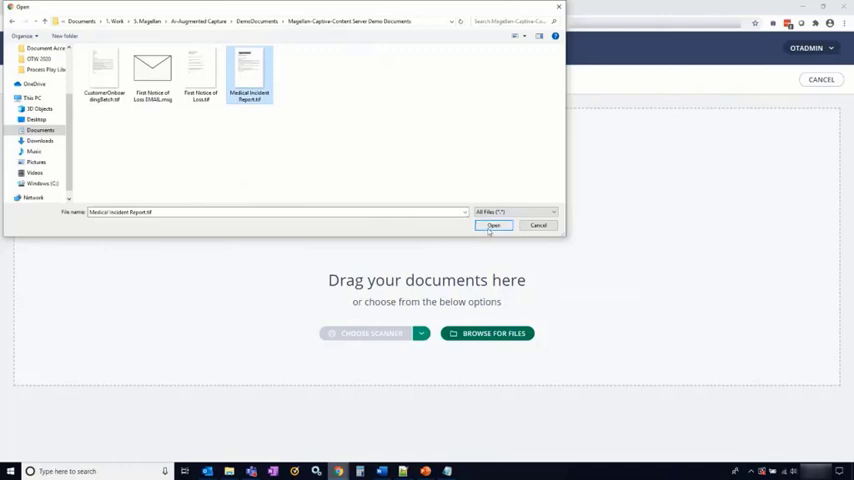
click(494, 224)
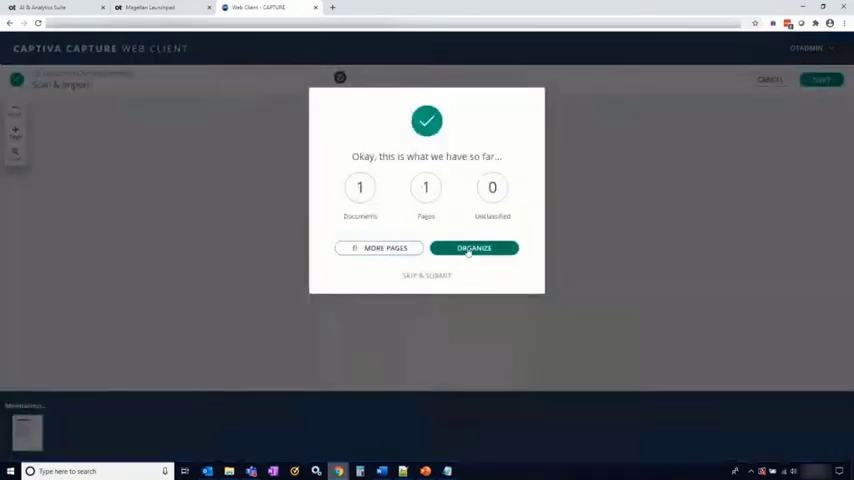
Send the imported batch on for processing until the Verify Documents step reports no issues
click(472, 248)
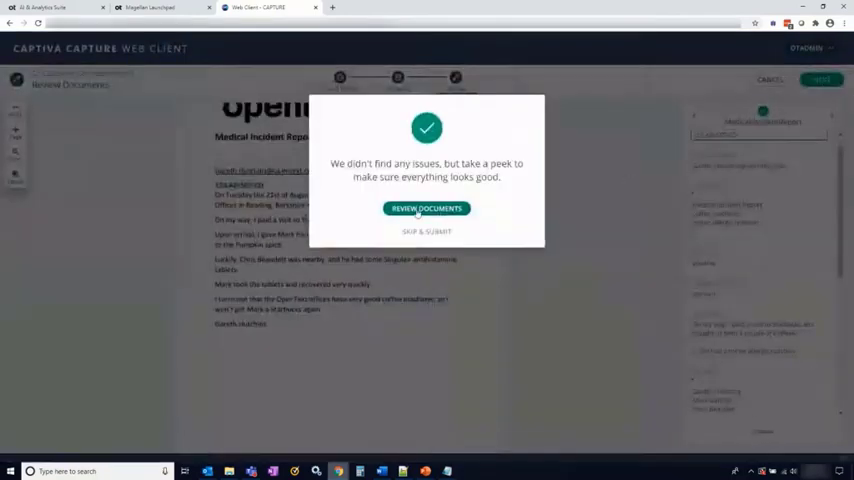
Review the report and scroll through its extracted email, summary, people, locations and symptoms
click(426, 208)
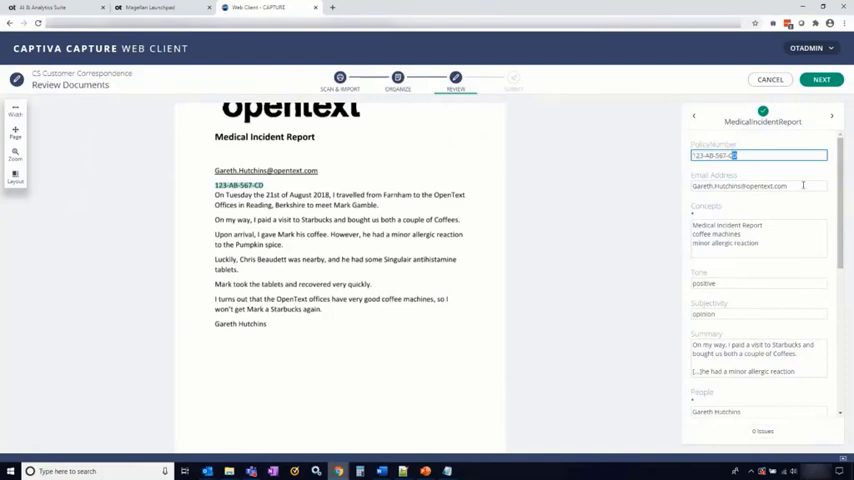
click(758, 186)
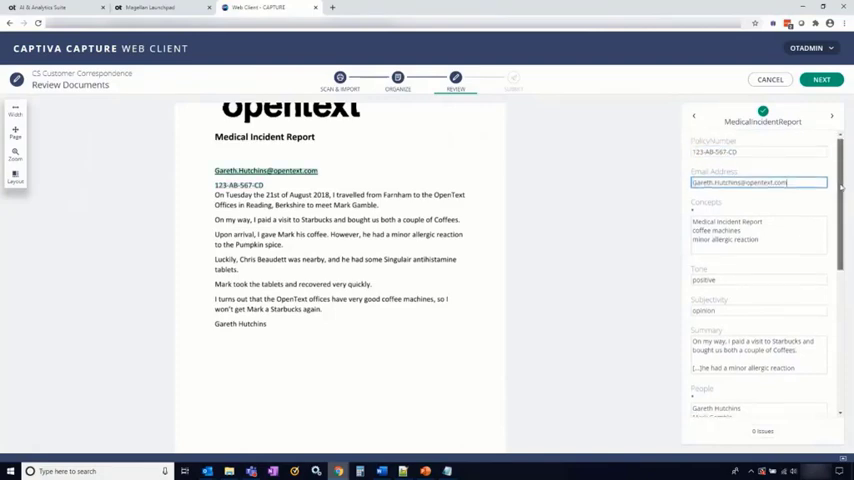
scroll(down, 3)
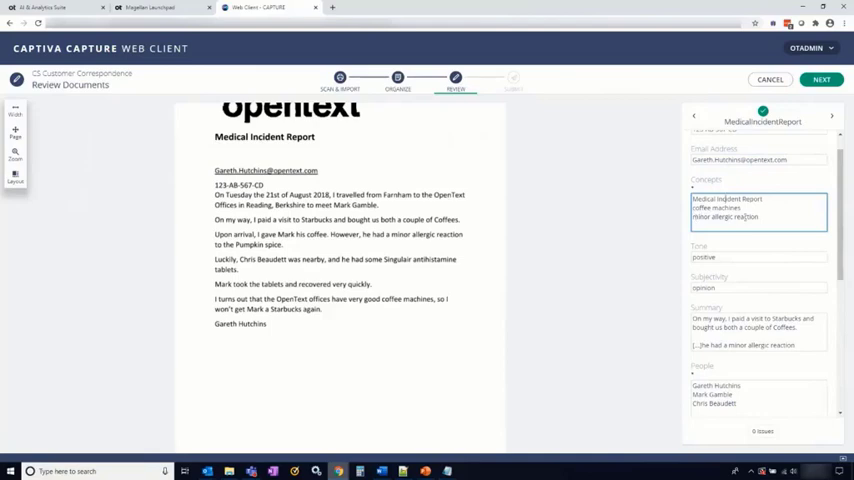
scroll(down, 3)
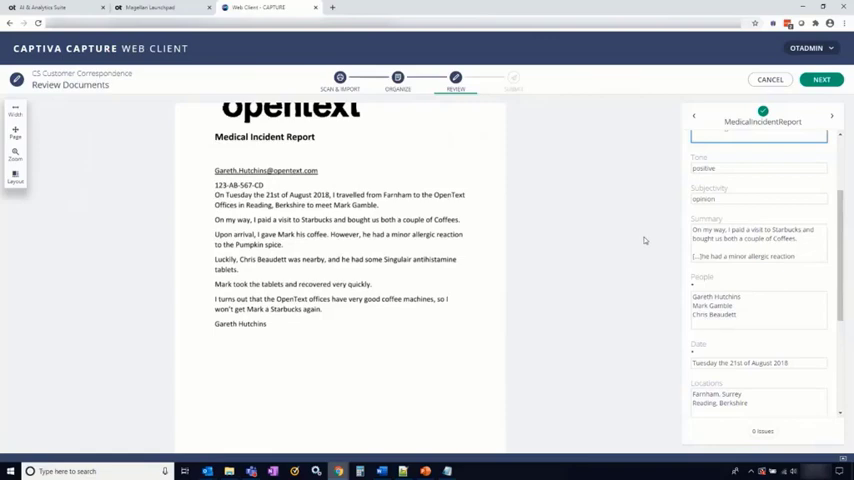
mouse_move(640, 240)
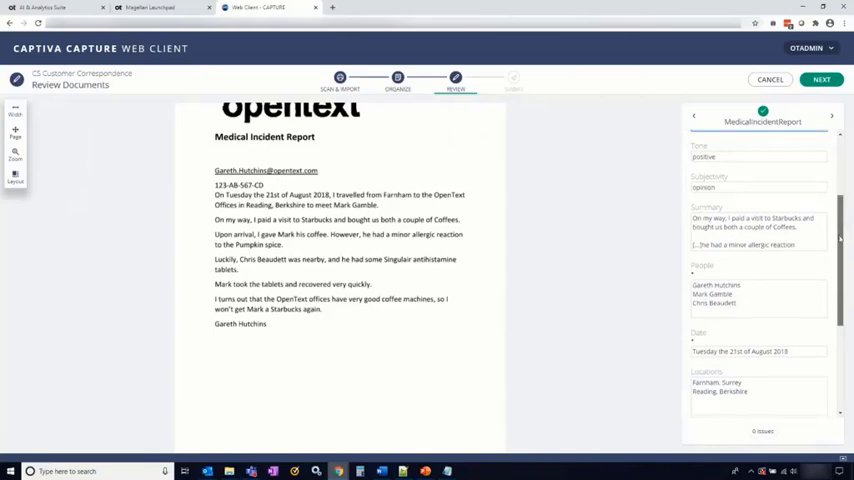
scroll(down, 3)
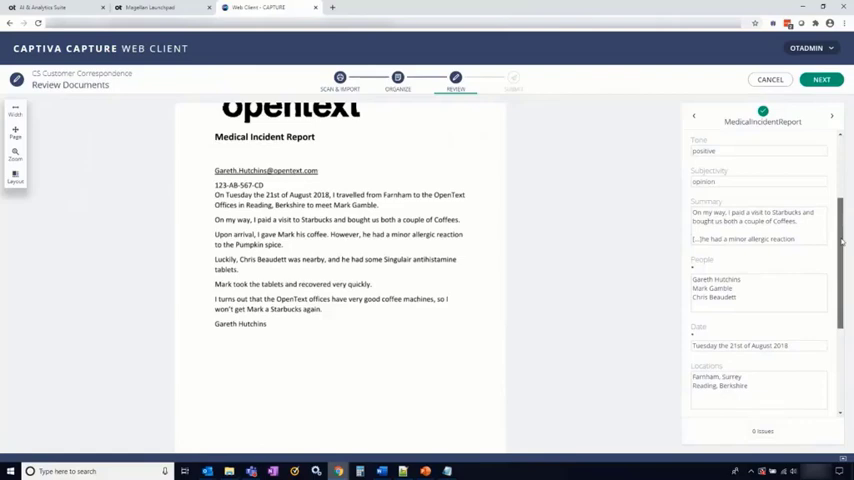
scroll(down, 3)
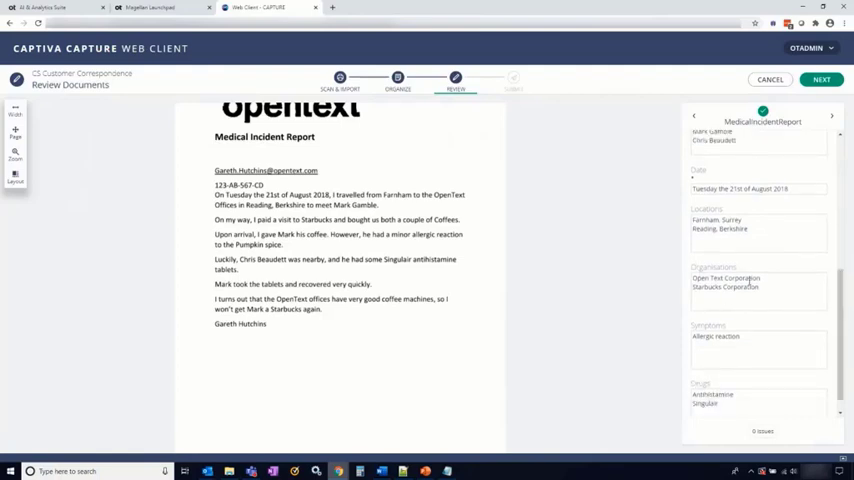
mouse_move(848, 312)
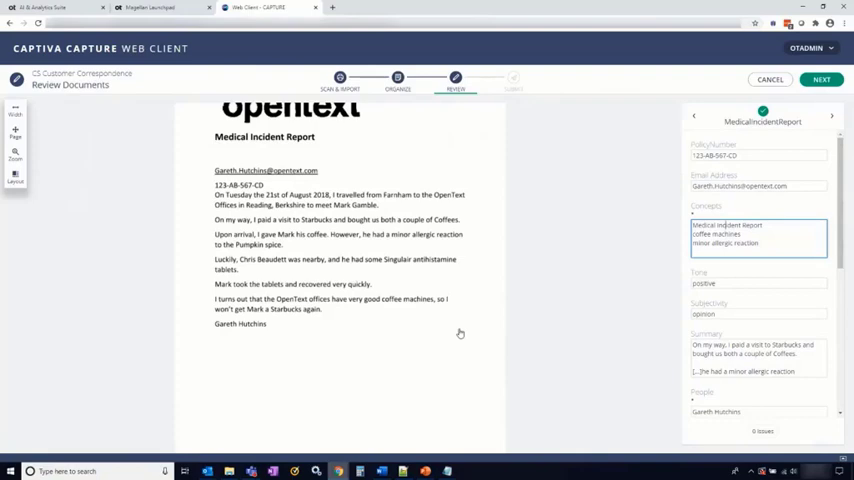
Submit the reviewed batch, acknowledge the success message and load the Content Server home page
click(820, 80)
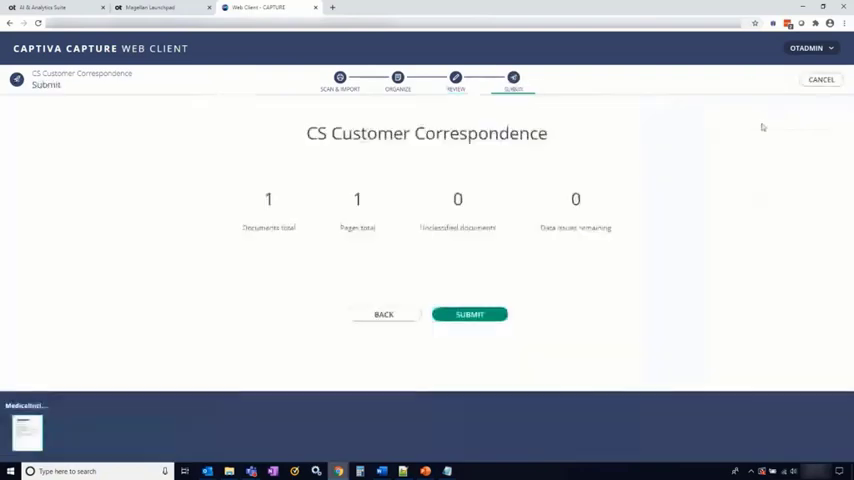
click(470, 314)
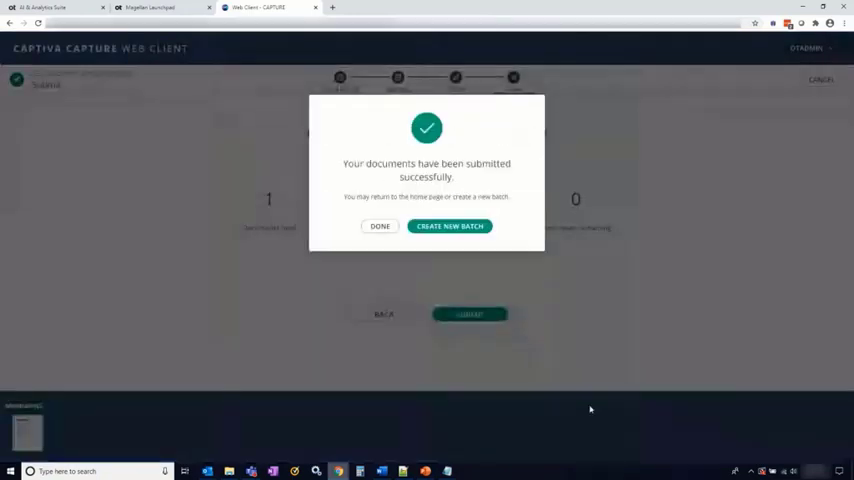
click(448, 226)
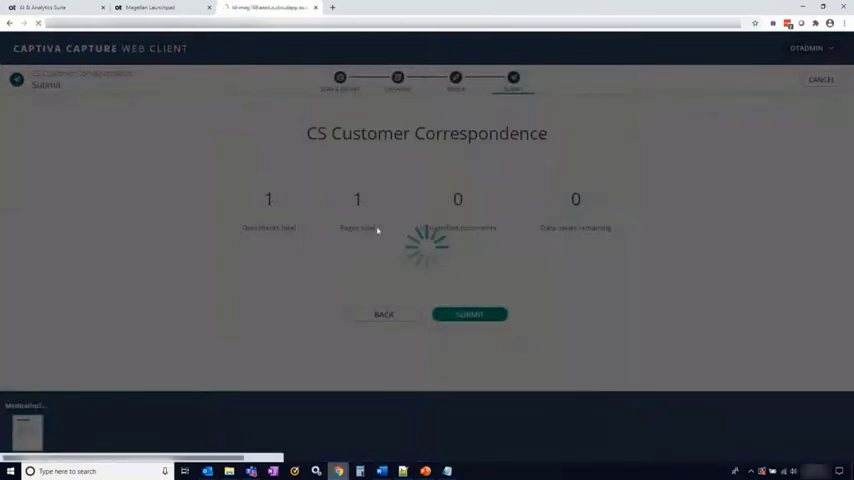
click(470, 314)
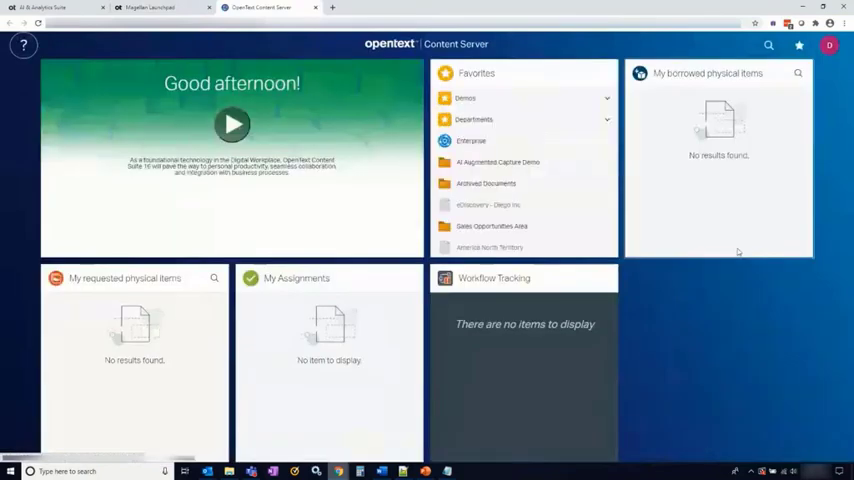
Navigate Favorites to Customer Correspondence and show the newest Medical Incident Report's properties
click(498, 162)
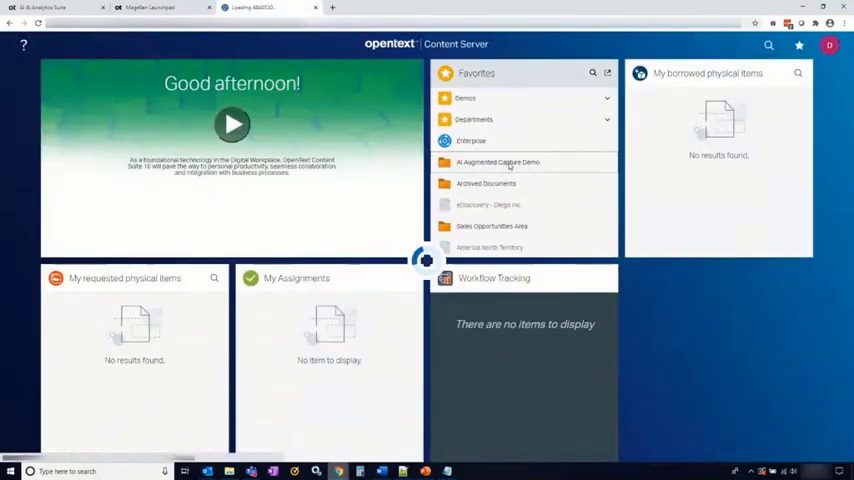
click(496, 162)
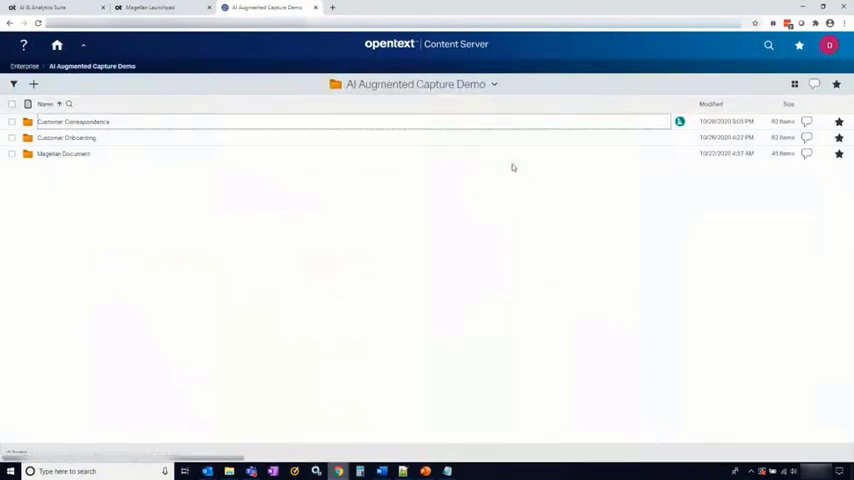
mouse_move(72, 120)
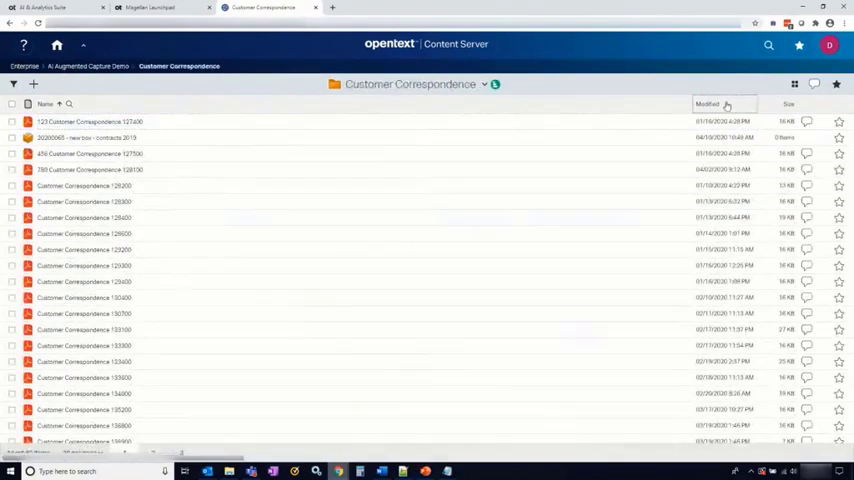
click(708, 104)
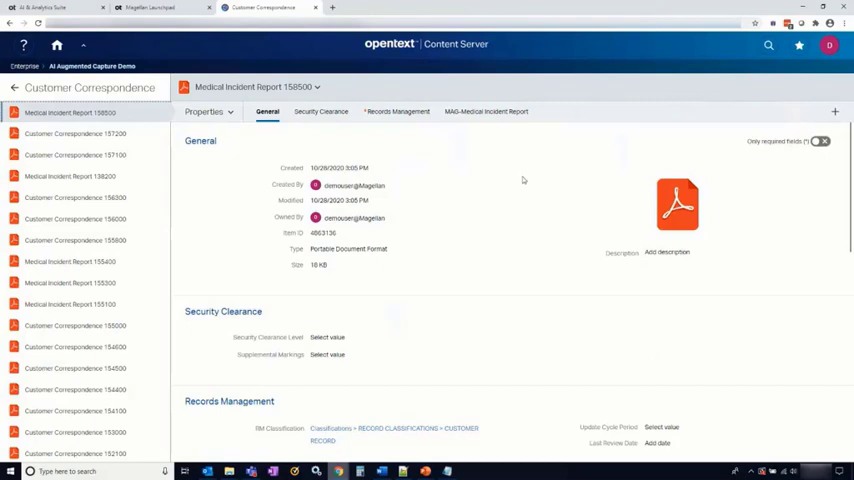
mouse_move(508, 184)
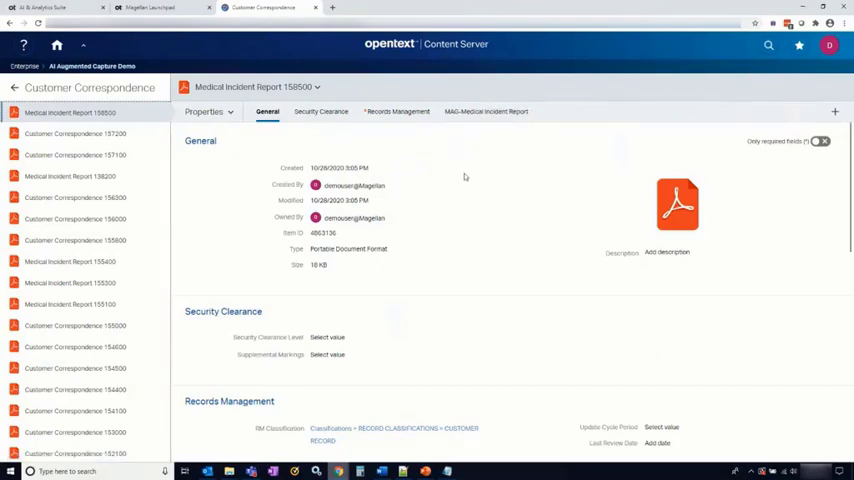
Scroll the General properties and switch to Records Management to see the MAG-Medical Incident Report category
scroll(down, 3)
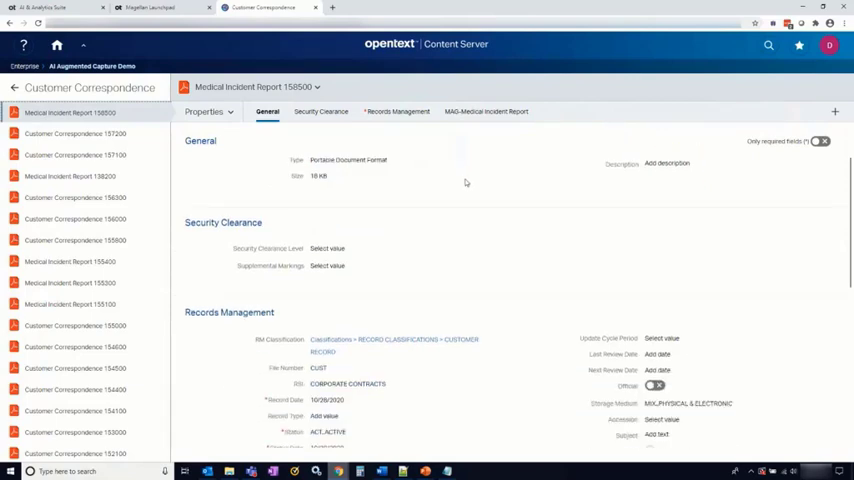
click(398, 112)
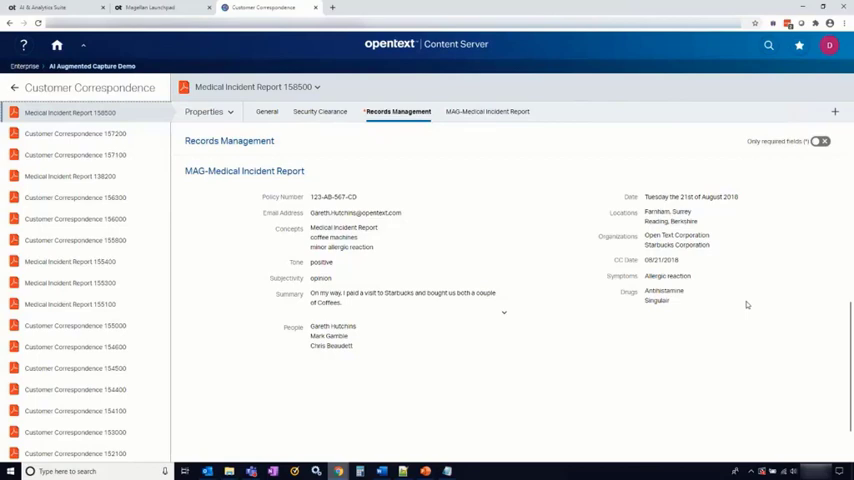
mouse_move(652, 310)
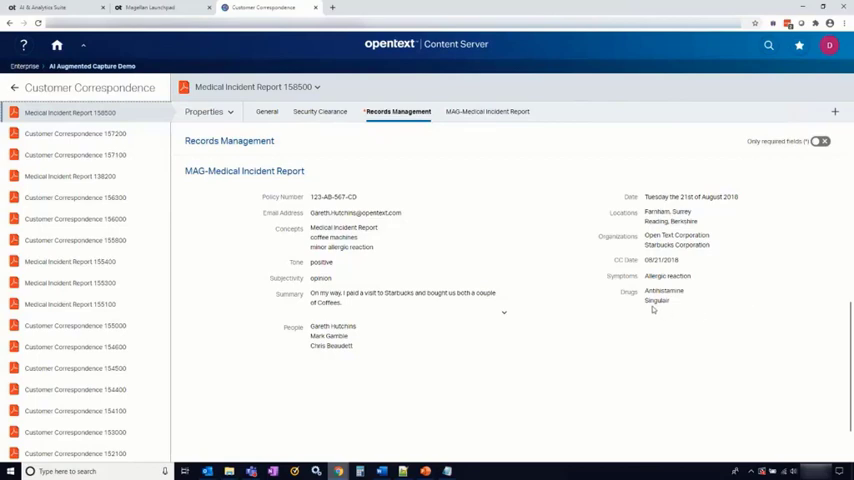
mouse_move(676, 318)
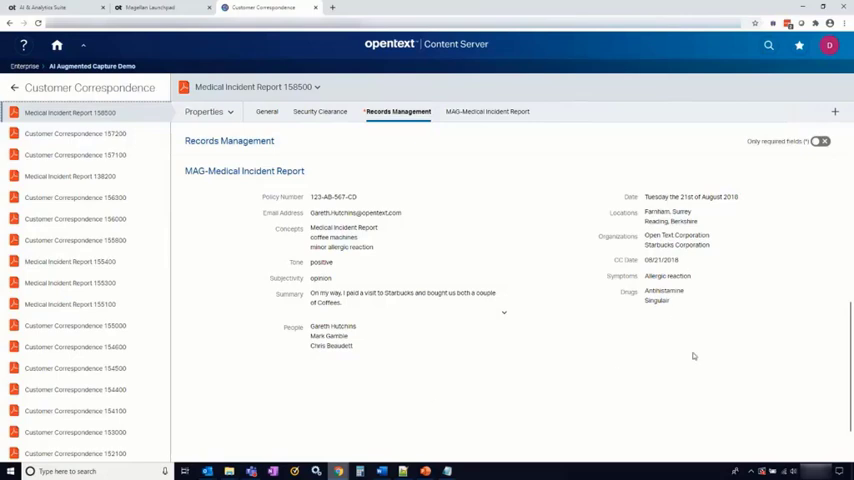
mouse_move(688, 372)
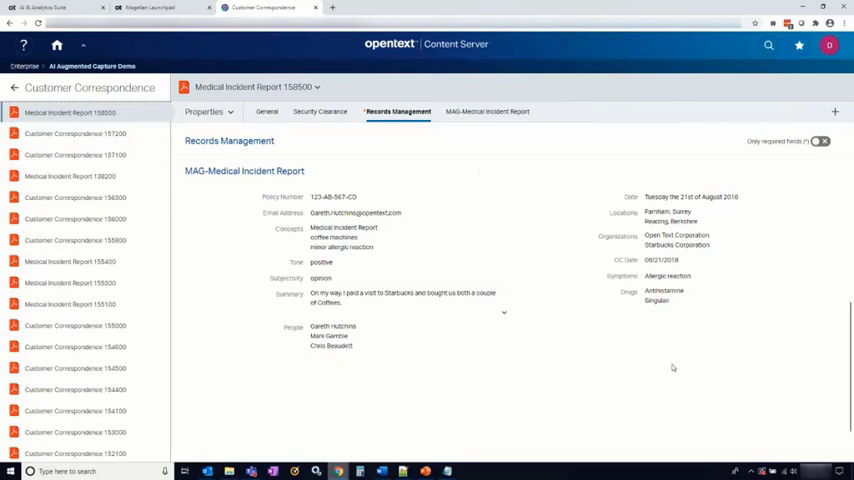
mouse_move(660, 372)
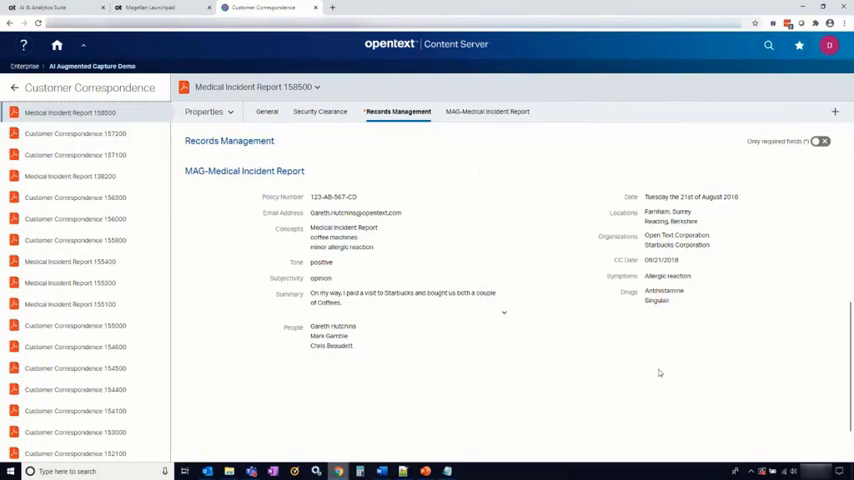
mouse_move(664, 368)
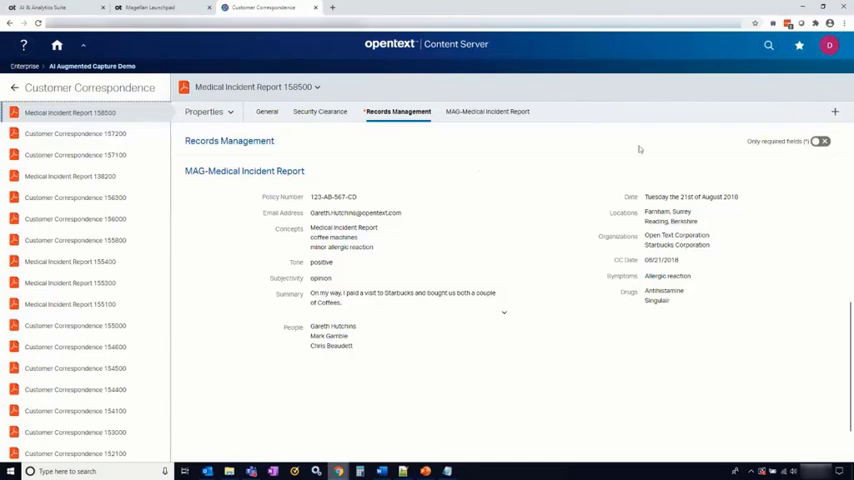
mouse_move(354, 184)
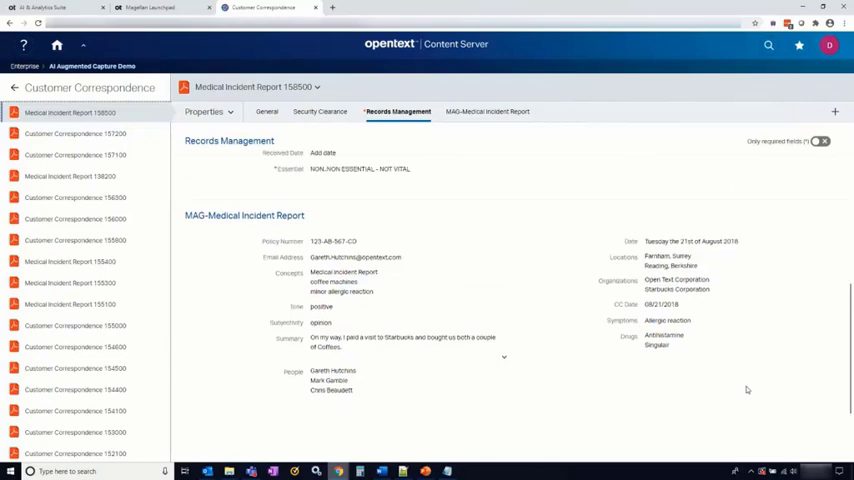
click(320, 112)
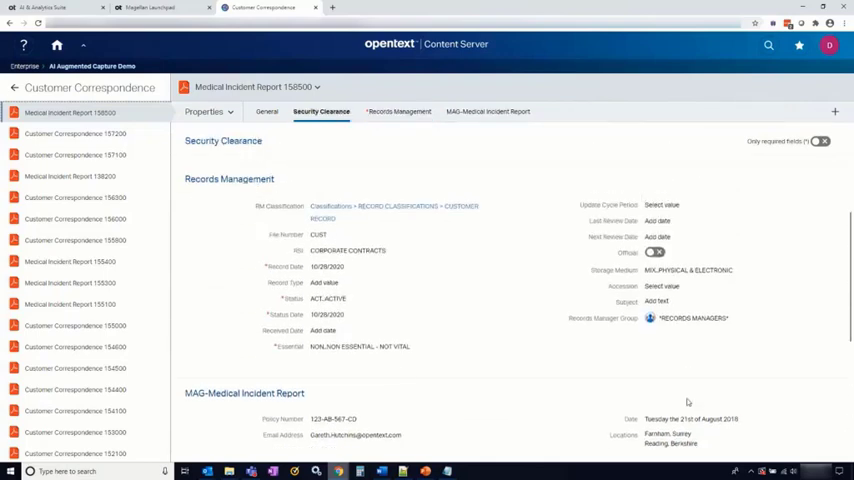
click(266, 112)
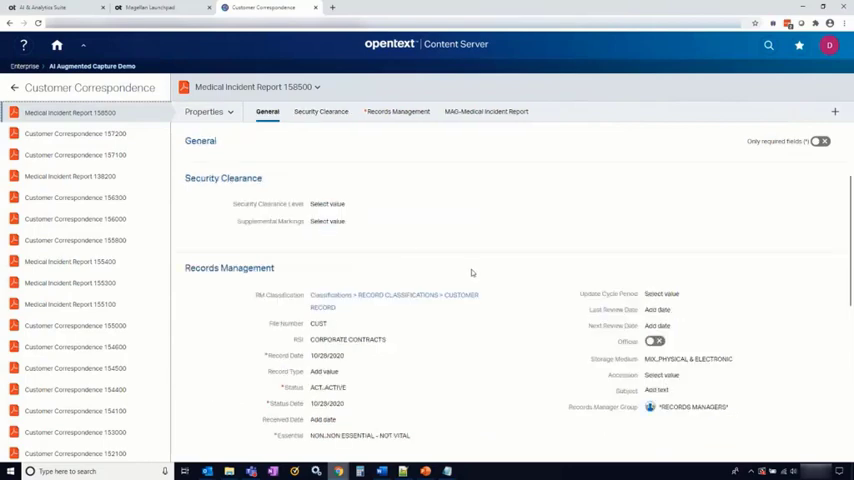
click(320, 112)
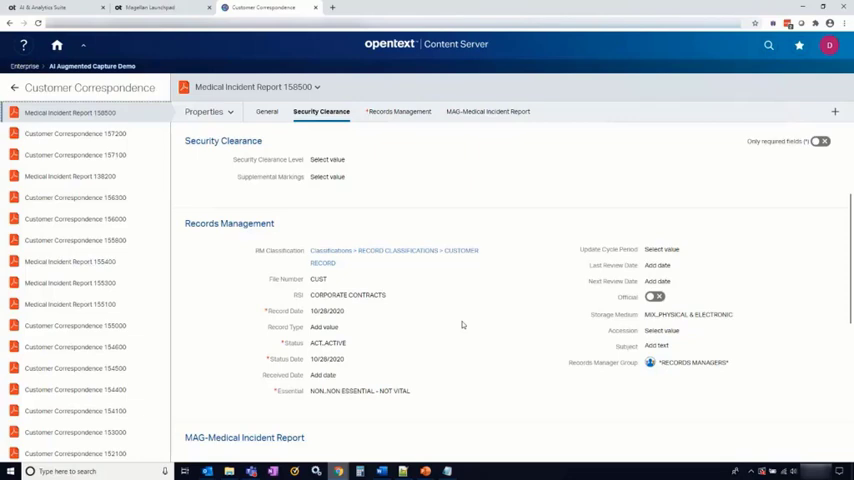
scroll(down, 3)
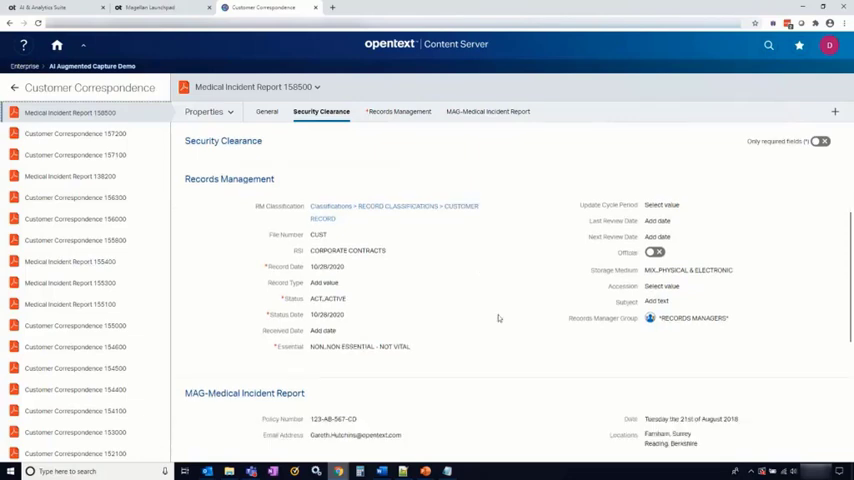
click(398, 112)
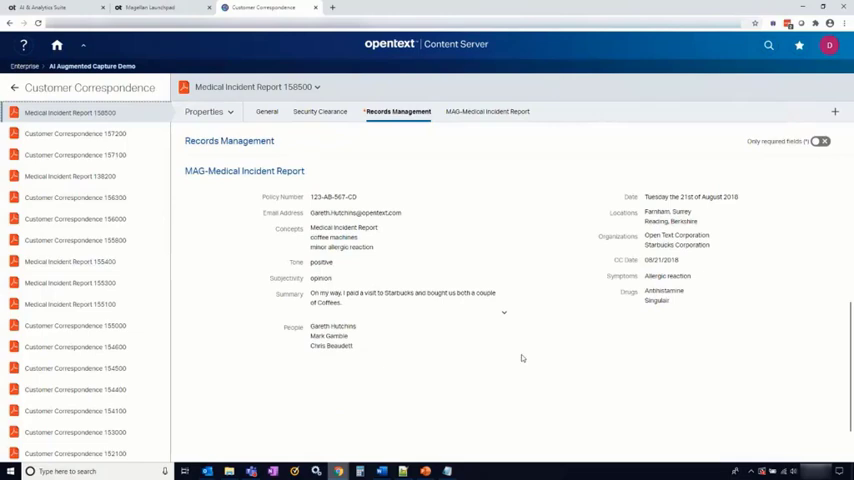